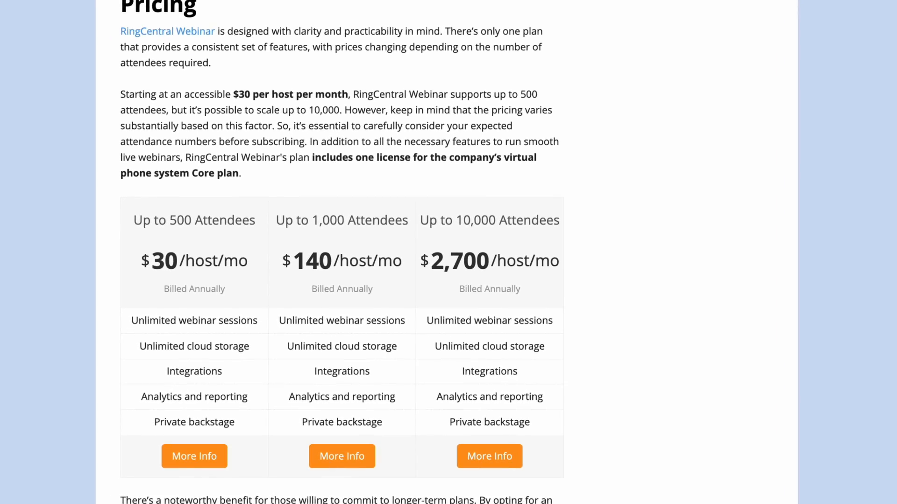
- Scroll down the RingCentral Webinar Coupons page to the 25% off and 30-day trial offer boxes
scroll(down, 3)
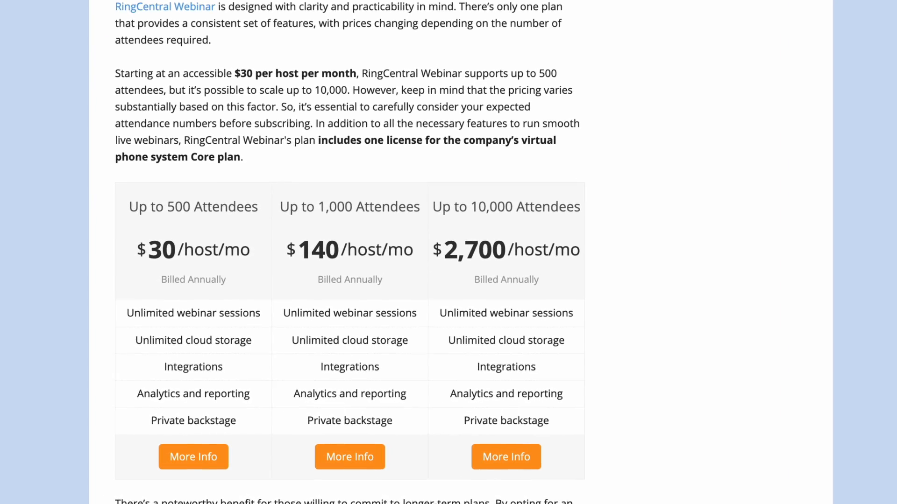
scroll(down, 3)
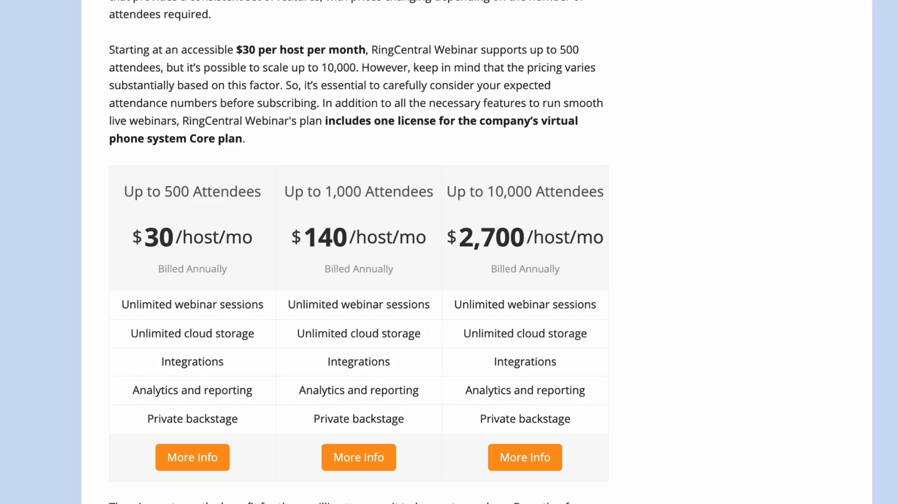
scroll(up, 3)
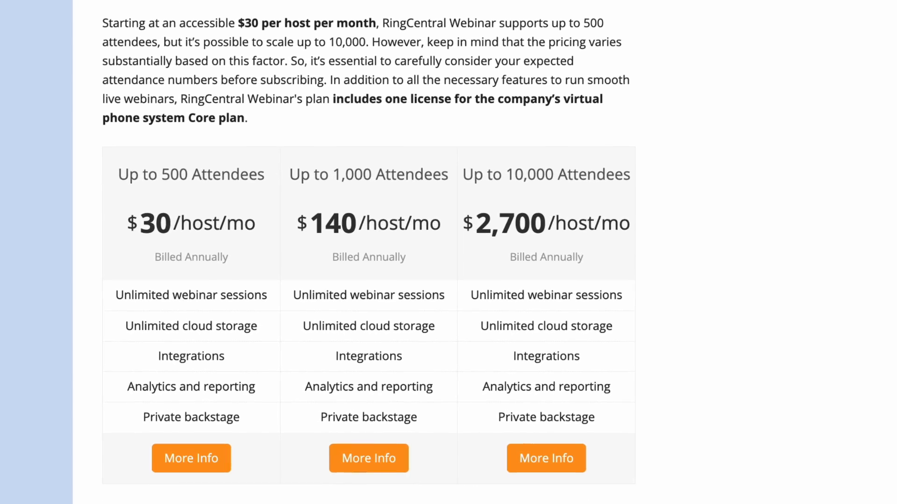
scroll(down, 3)
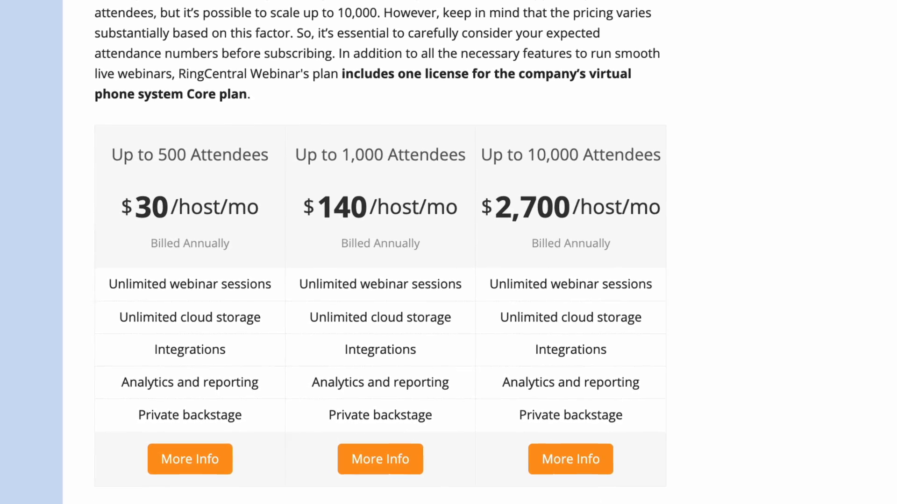
scroll(down, 3)
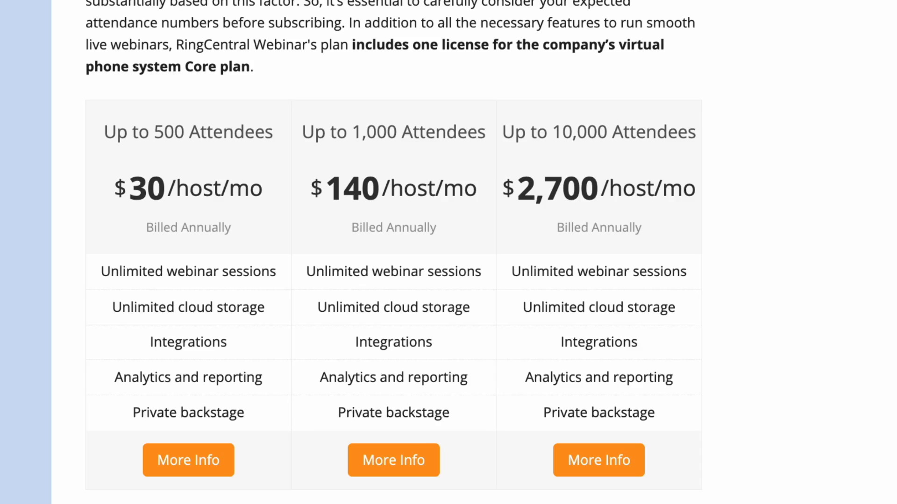
scroll(down, 3)
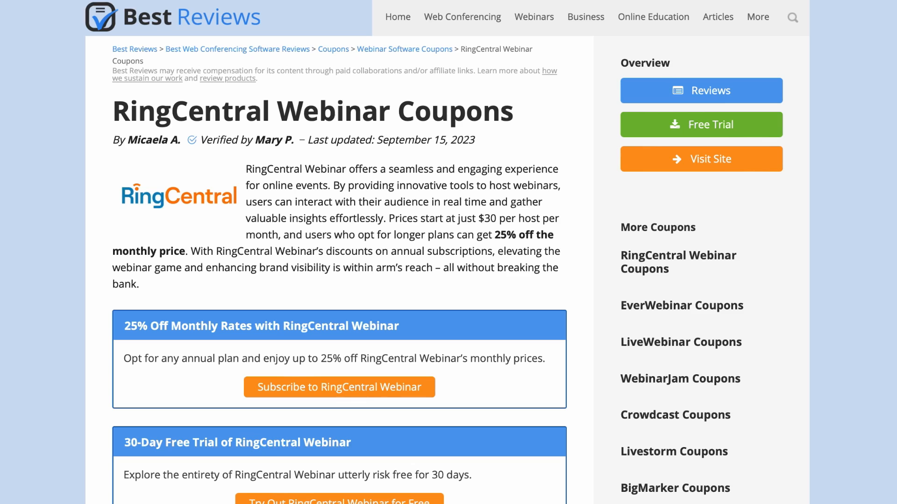
scroll(down, 3)
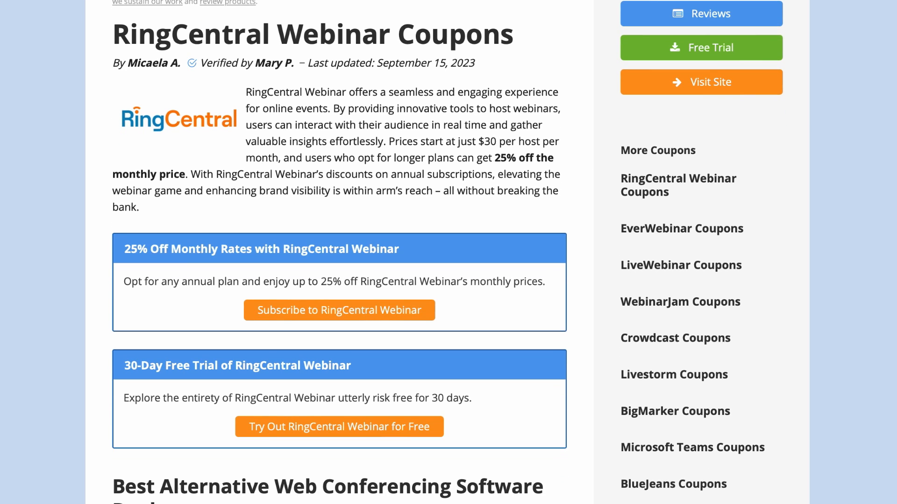
scroll(down, 3)
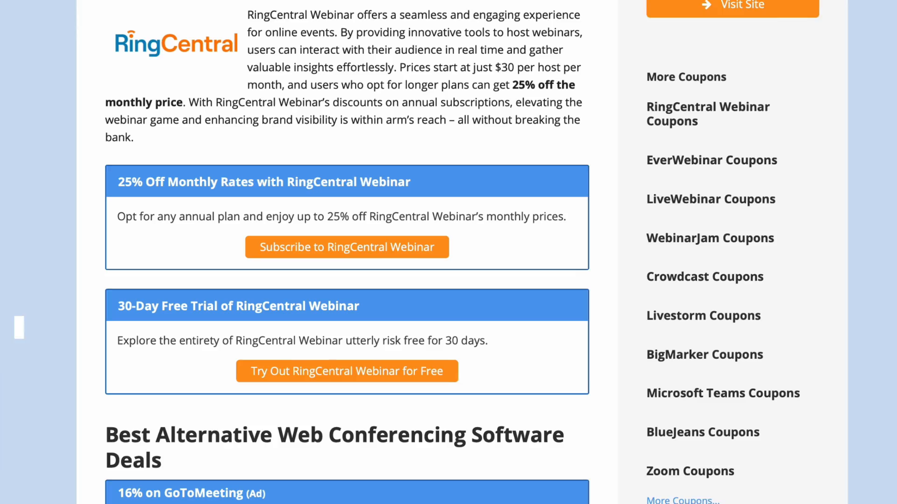
scroll(down, 3)
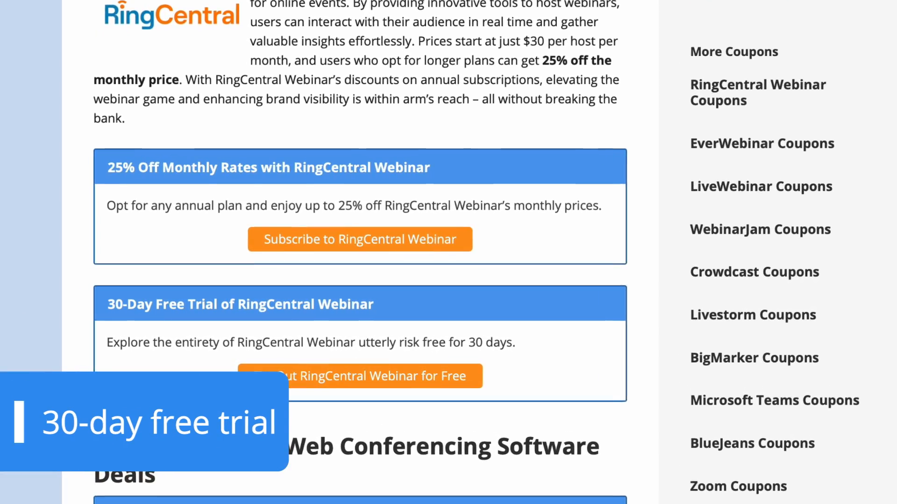
scroll(down, 3)
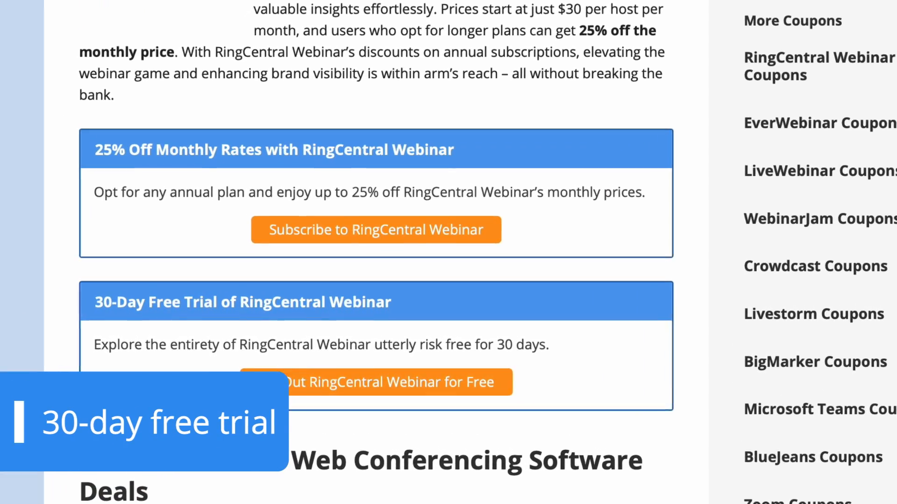
scroll(down, 3)
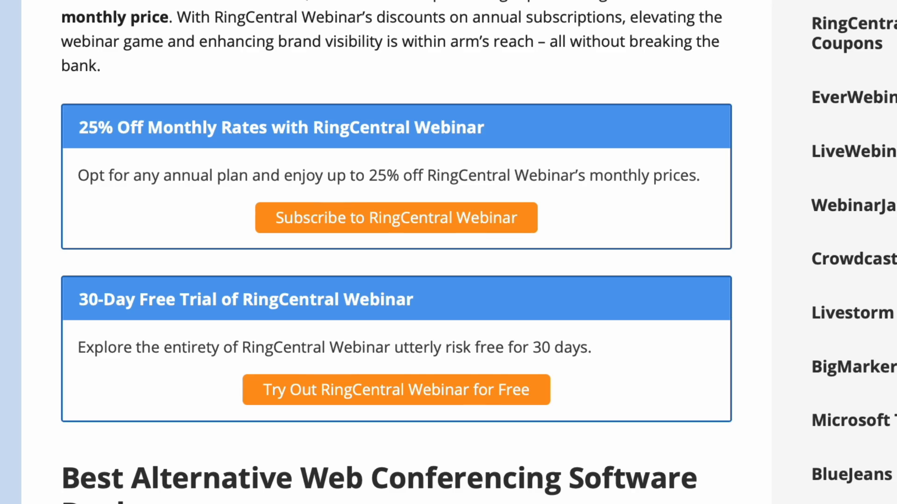
scroll(down, 3)
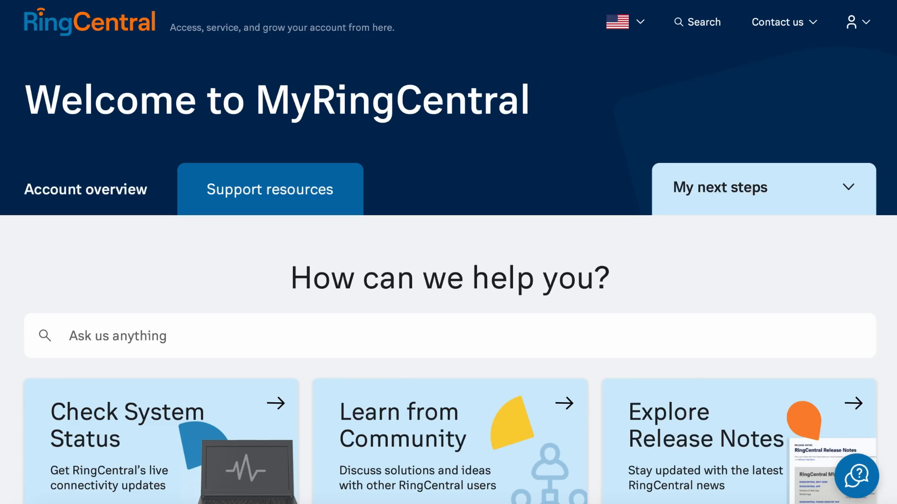
- Filter the MyRingCentral support topics by the Webinar product
scroll(down, 3)
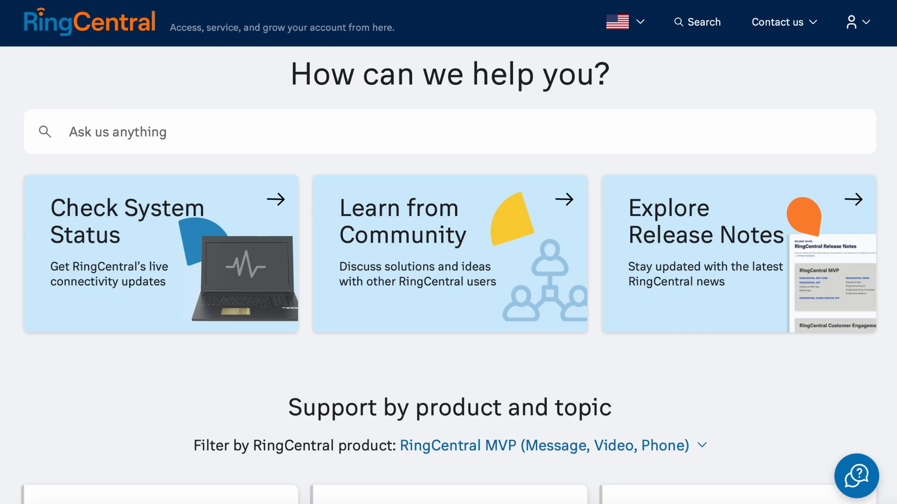
click(537, 445)
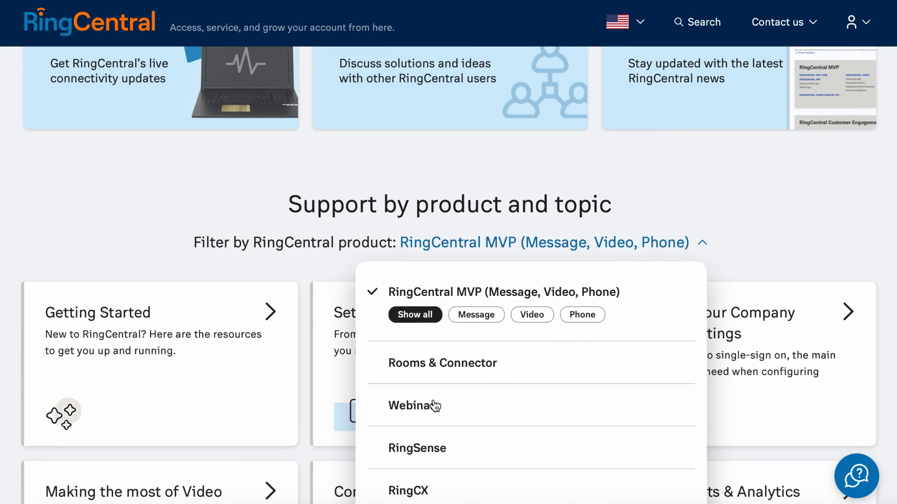
click(414, 406)
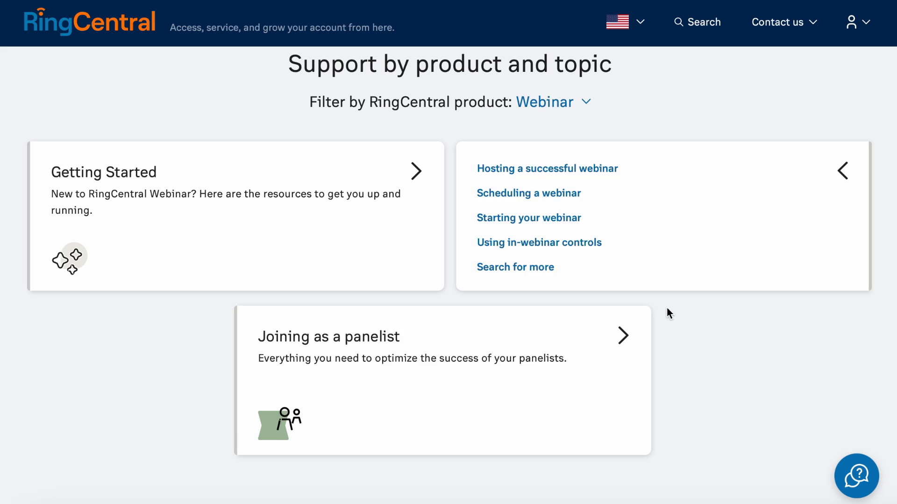
- View the Intro to RingCentral Webinar article's key features and benefits list
click(416, 171)
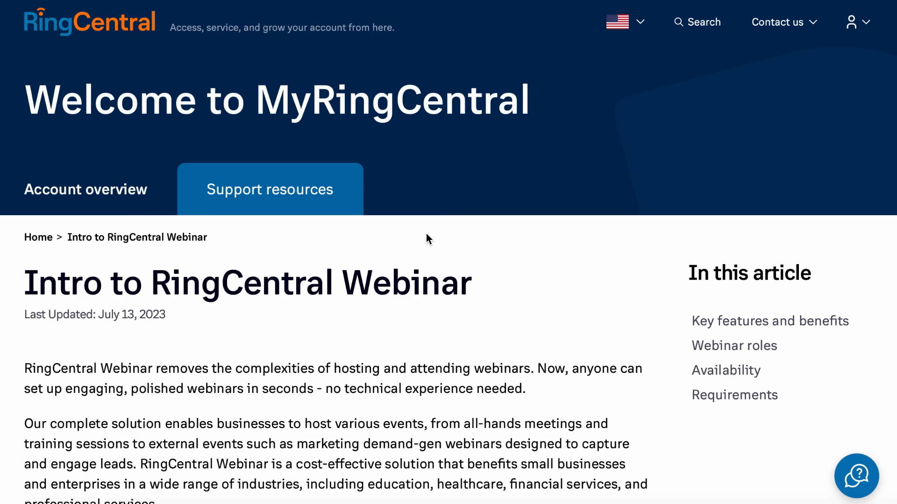
scroll(down, 3)
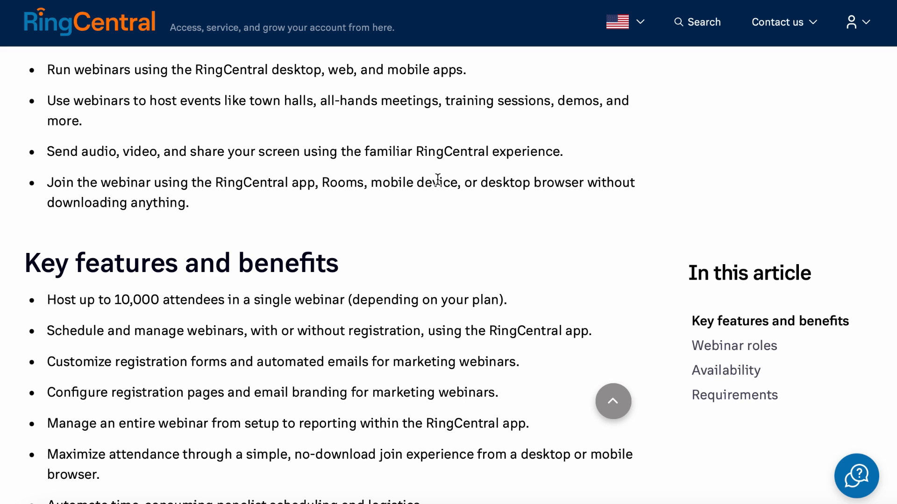
scroll(down, 3)
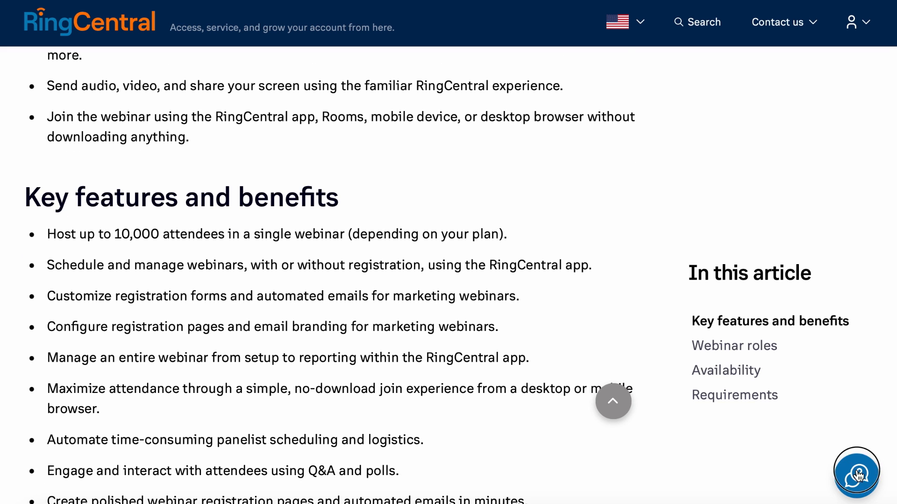
click(857, 471)
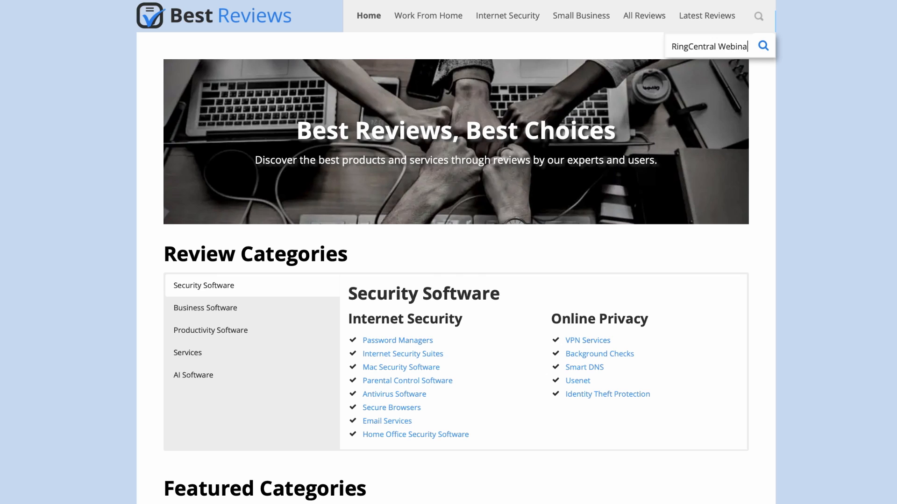
- Search Best Reviews for RingCentral Webinar and reach the review's Features section
click(763, 46)
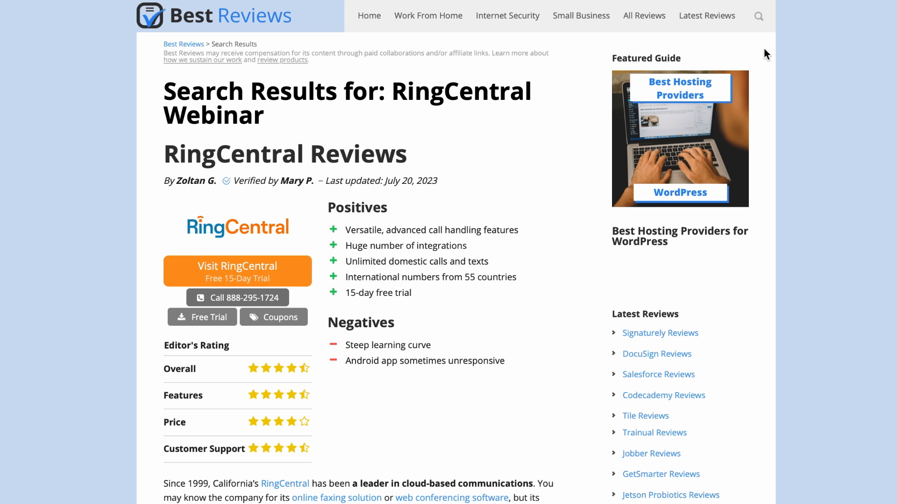
scroll(down, 3)
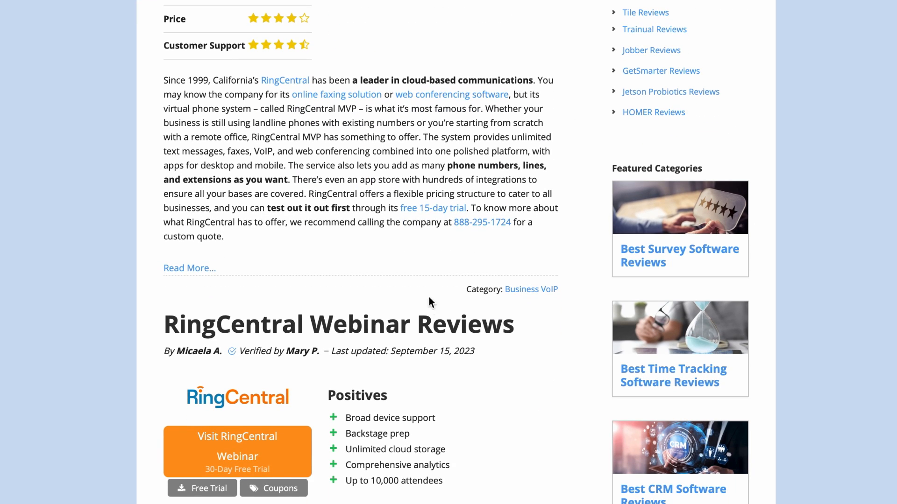
scroll(up, 3)
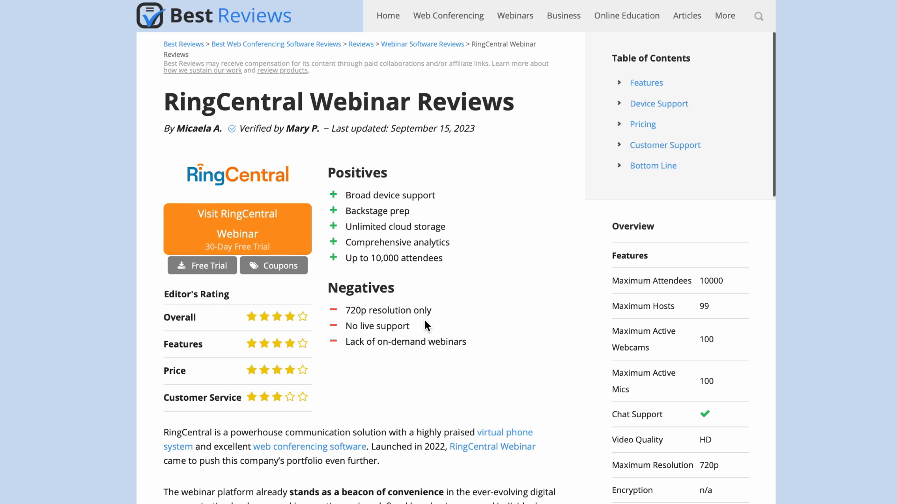
scroll(down, 3)
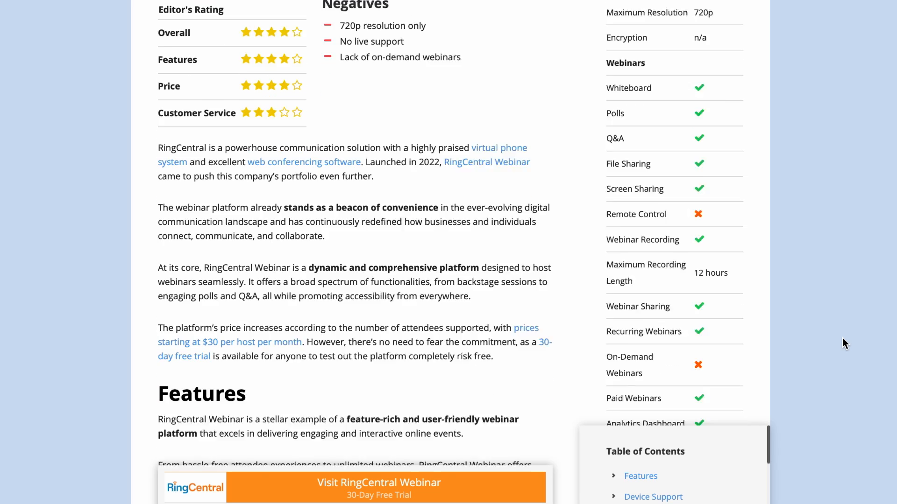
scroll(down, 3)
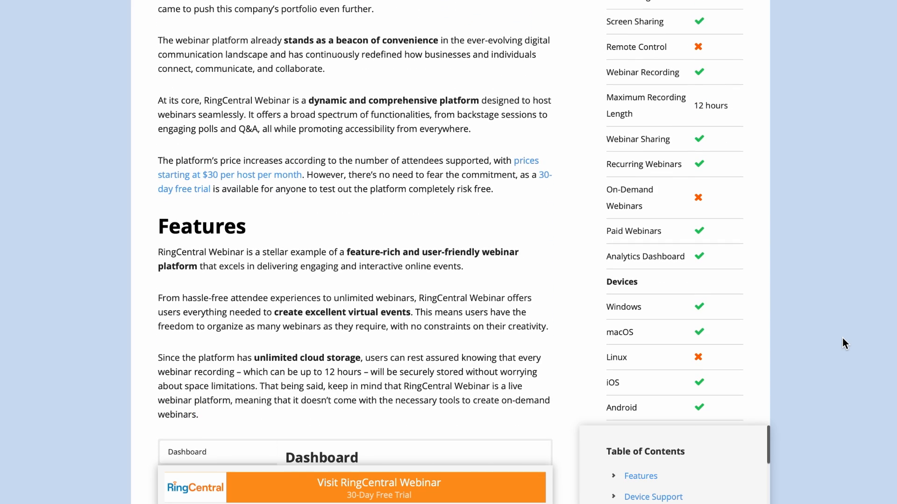